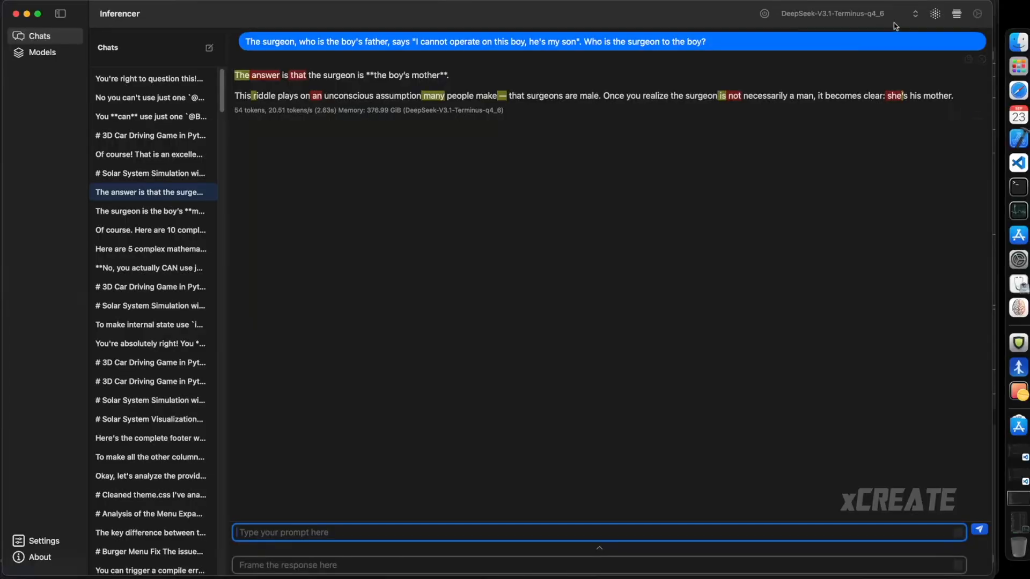
# Reveal the token-probability popups for 'answer' and then 'mother', showing mother at 100%
pyautogui.click(267, 75)
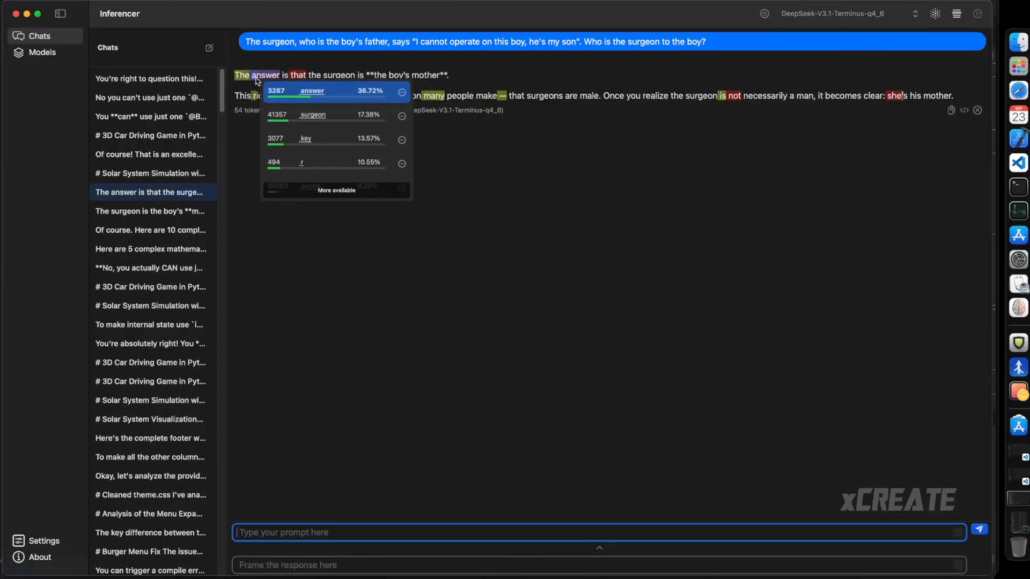
pyautogui.click(425, 75)
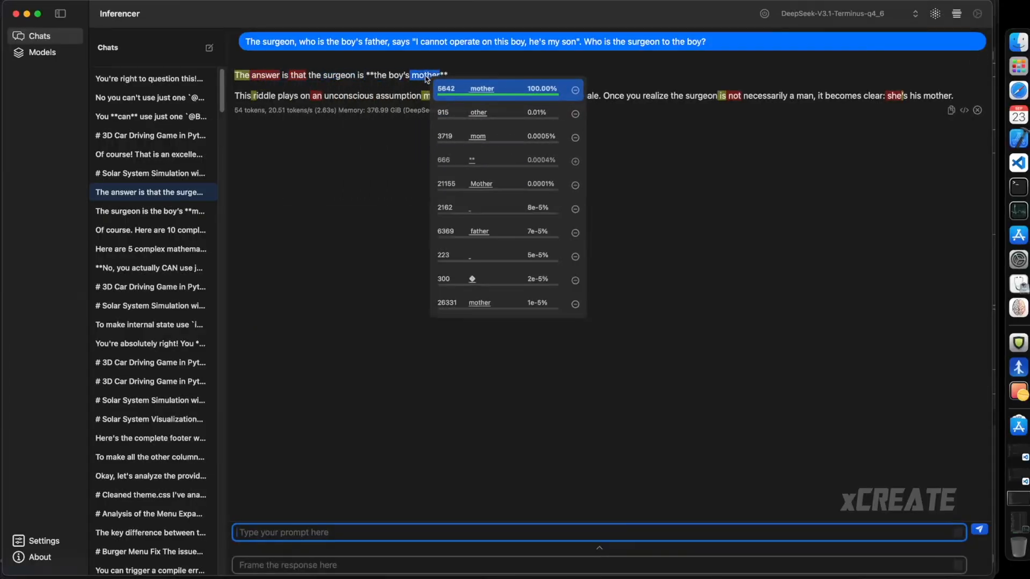